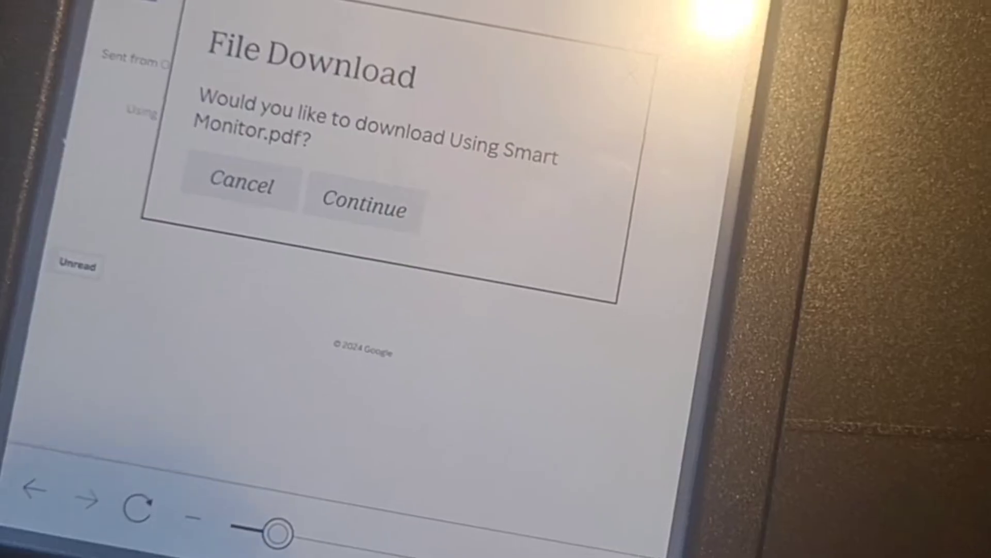
Continue the download of 'Using Smart Monitor.pdf' and open the completed file
left_click(362, 206)
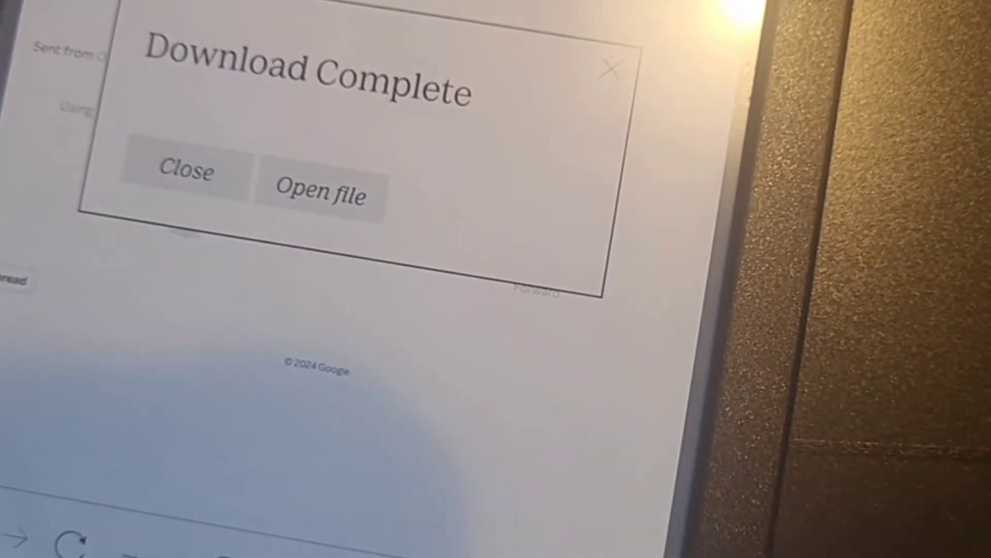
left_click(319, 193)
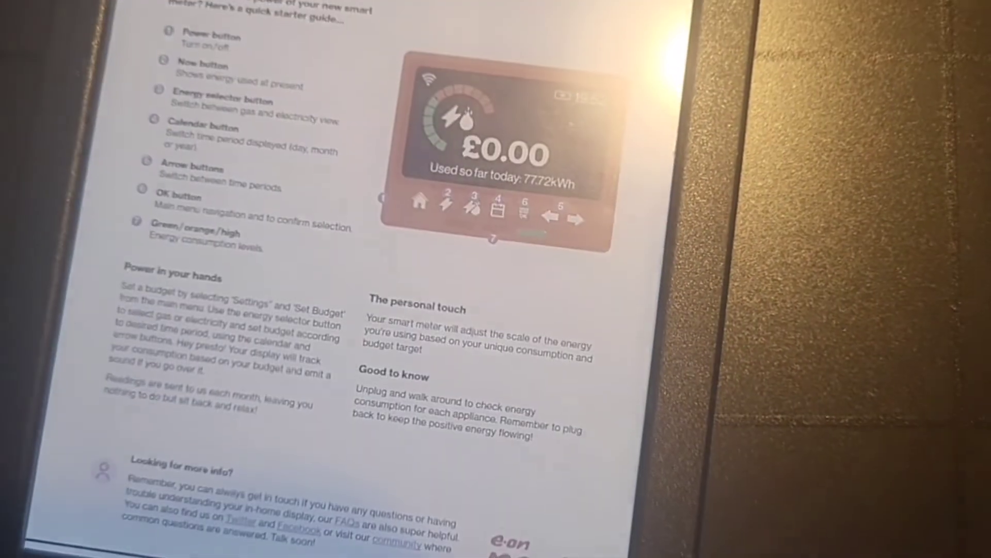